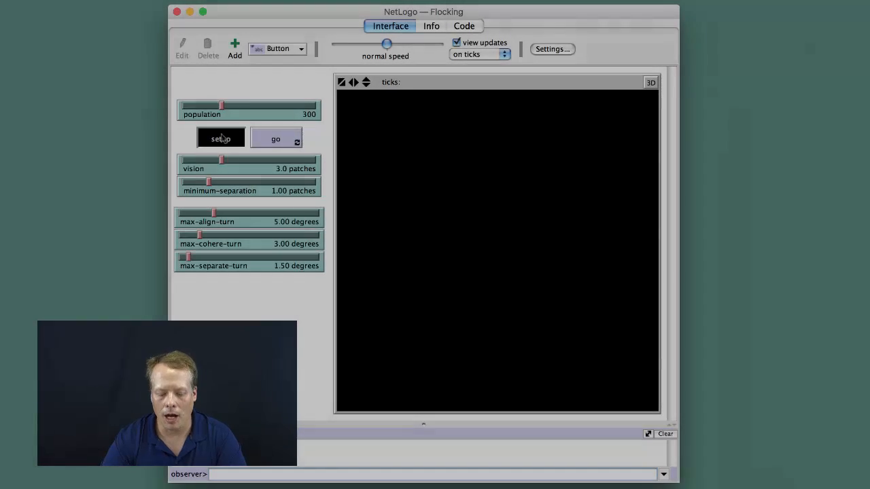
Set up the Flocking world with random birds and start them flying, nudging the speed slider faster
left_click(221, 139)
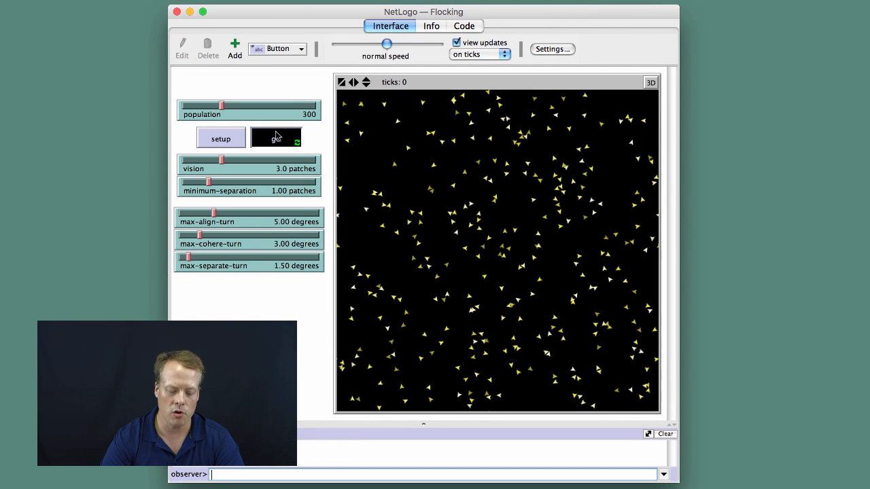
left_click(274, 139)
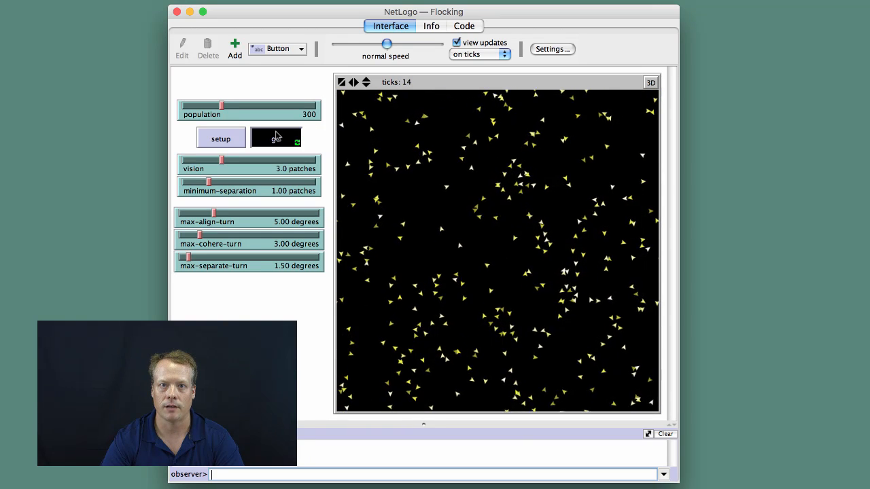
left_click(274, 139)
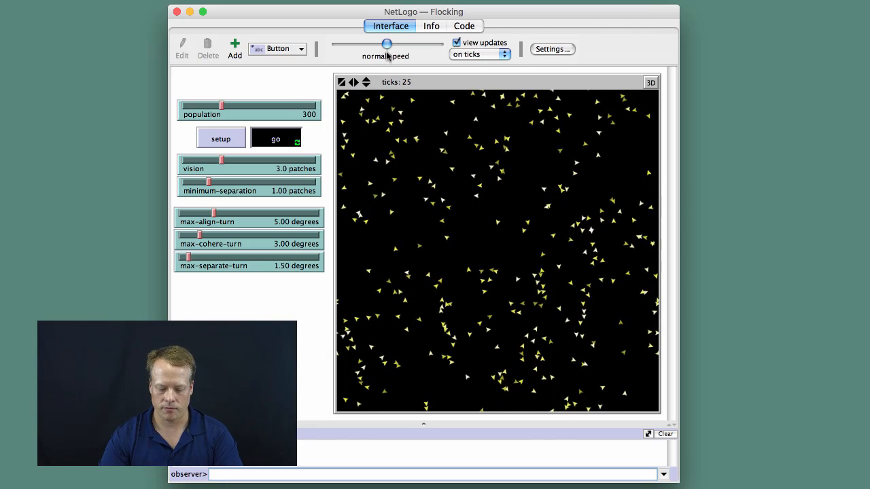
left_click_drag(386, 45, 410, 45)
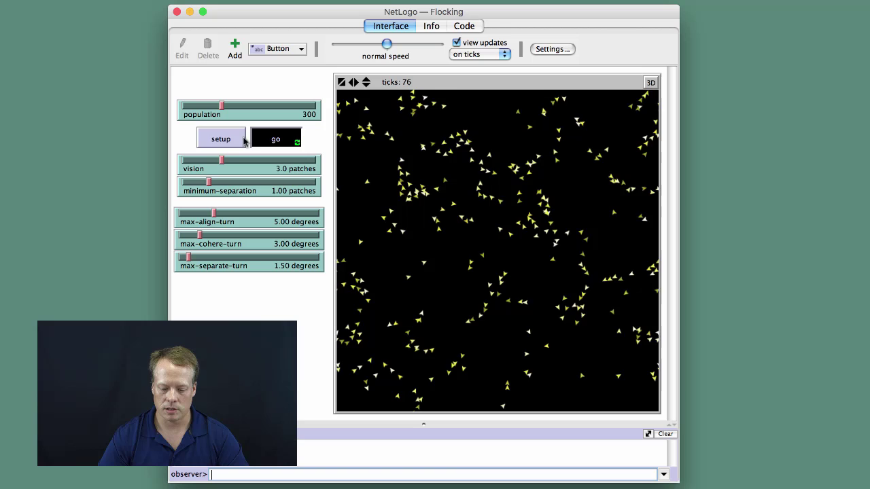
Reset with a new random flock and run it at faster speed, then return to normal speed as birds cluster
left_click(220, 138)
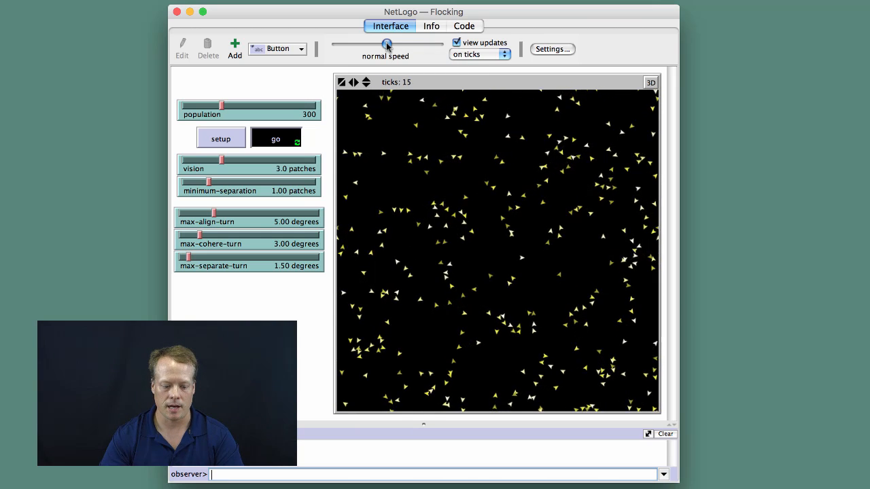
left_click_drag(387, 45, 402, 45)
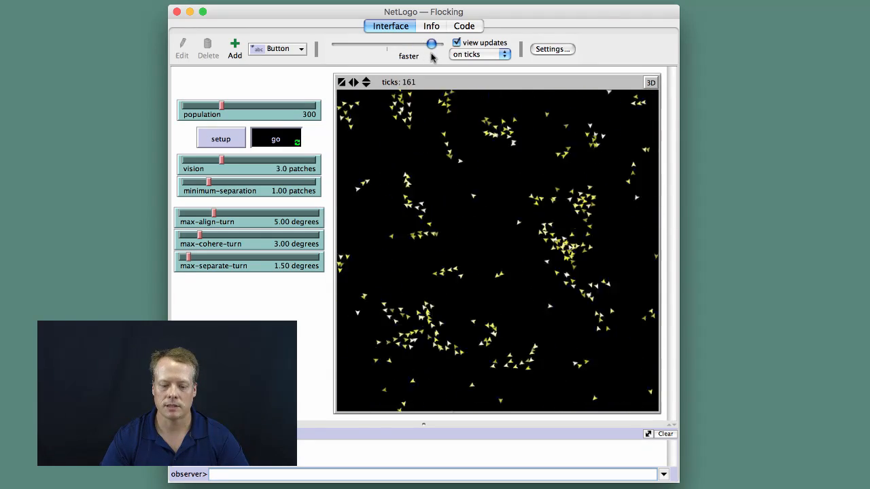
left_click_drag(432, 43, 403, 43)
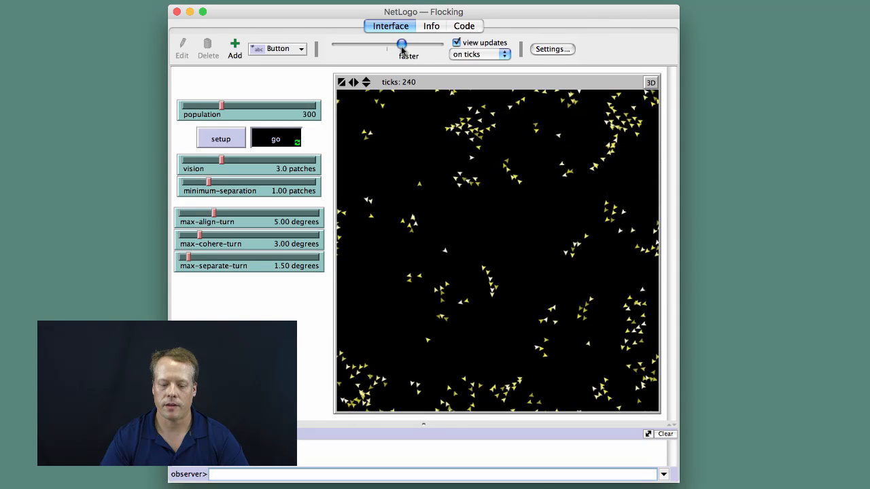
left_click_drag(402, 44, 387, 45)
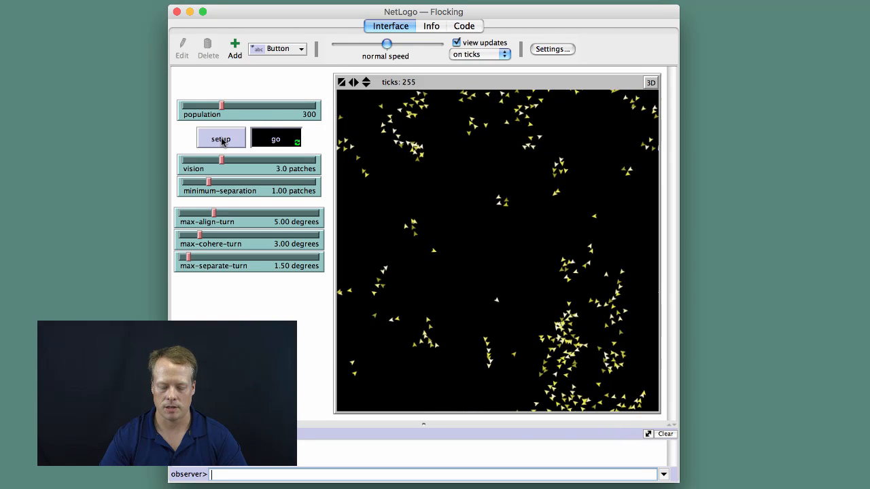
Restart from fresh random birds and fast-forward the run, then slow back to normal speed
left_click(220, 139)
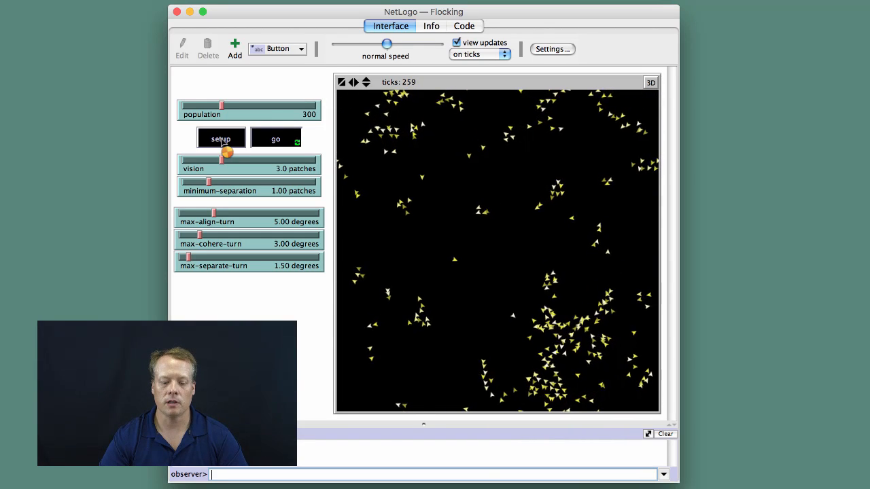
left_click(220, 138)
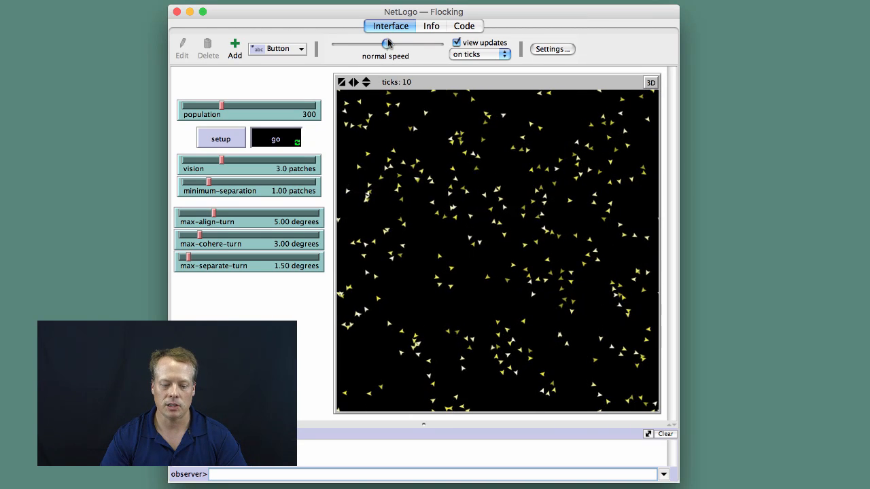
left_click_drag(388, 42, 438, 46)
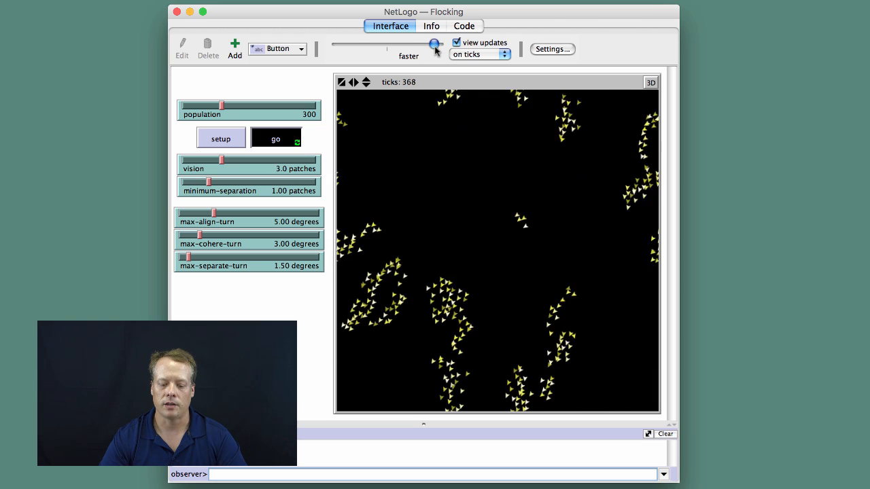
left_click_drag(435, 43, 414, 45)
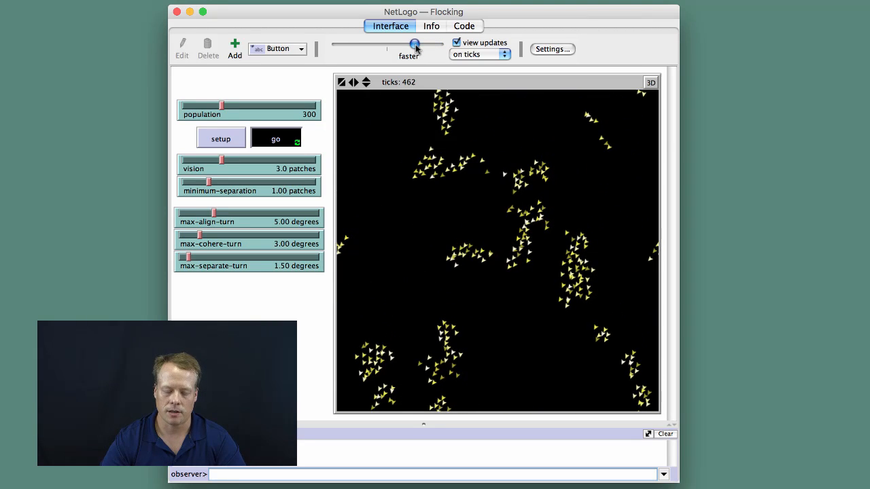
left_click_drag(415, 45, 393, 45)
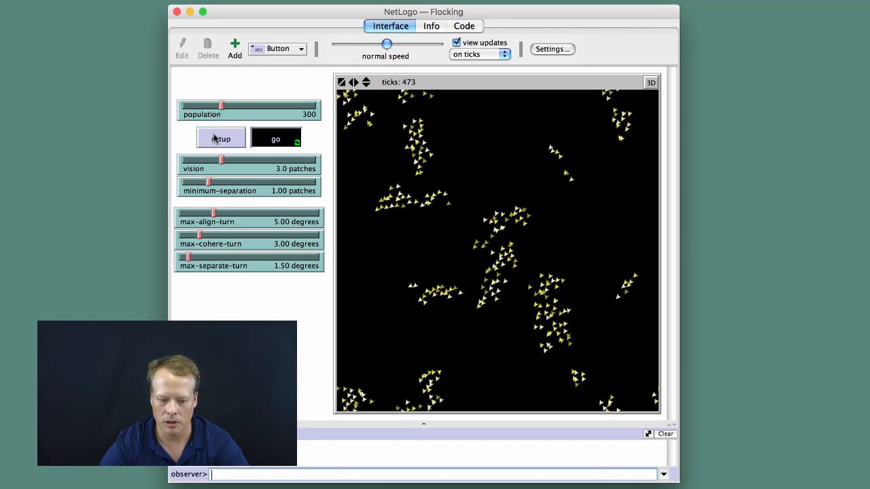
Reset the world again and run it briefly faster before returning to normal speed as distinct flocks form
left_click(220, 139)
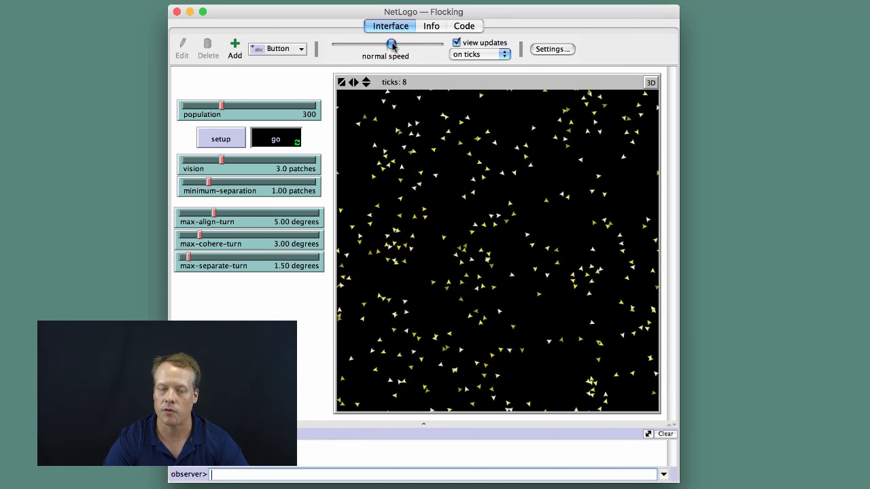
left_click_drag(391, 47, 406, 46)
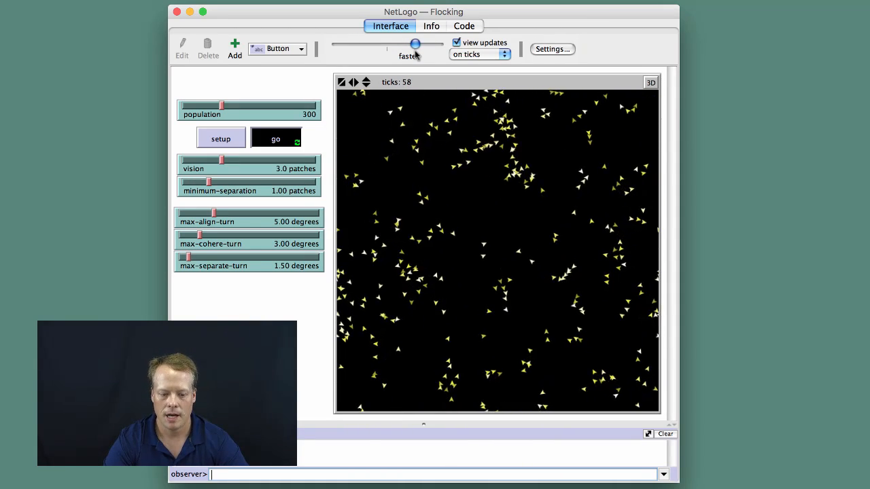
left_click_drag(416, 43, 389, 43)
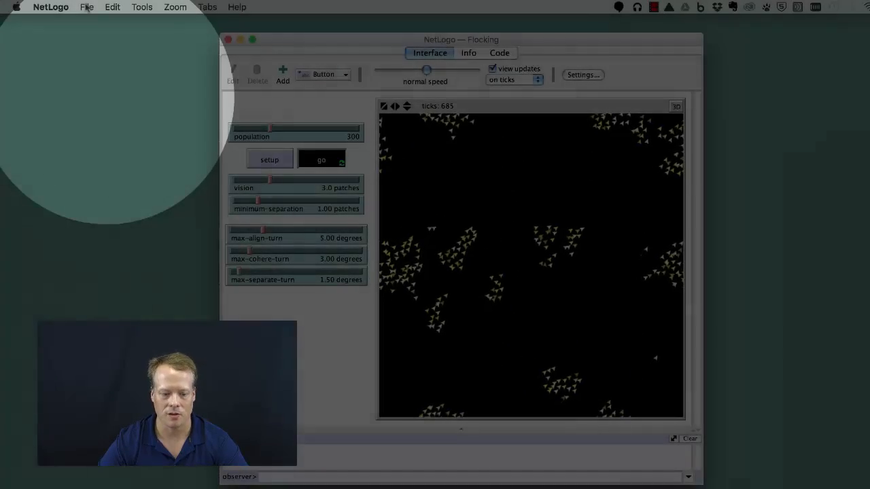
Reload the Flocking model from the Models Library under Sample Models > Biology
left_click(87, 7)
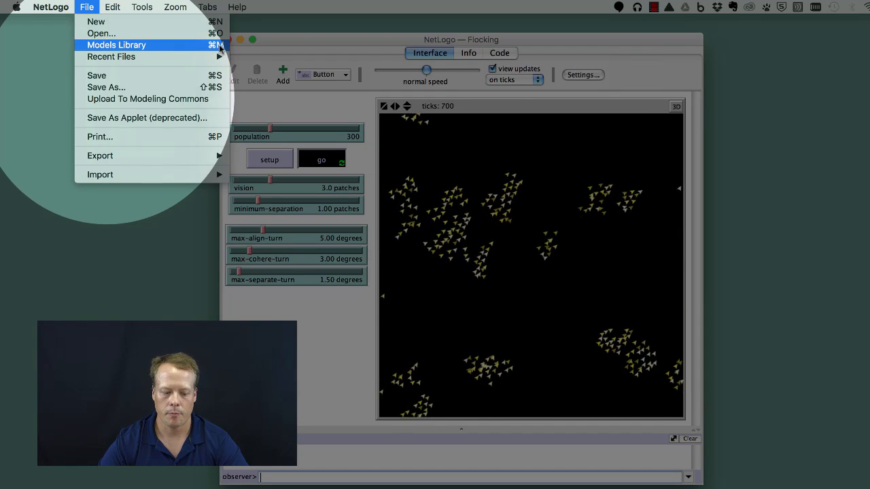
left_click(117, 45)
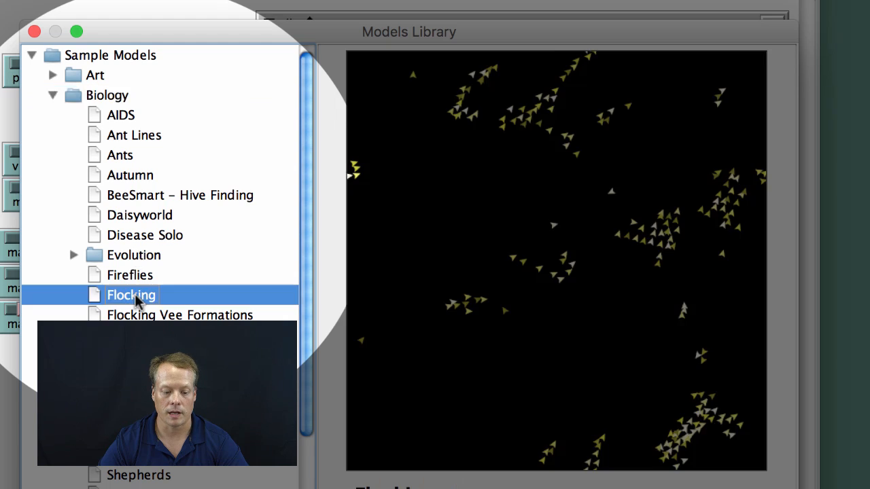
double_click(131, 293)
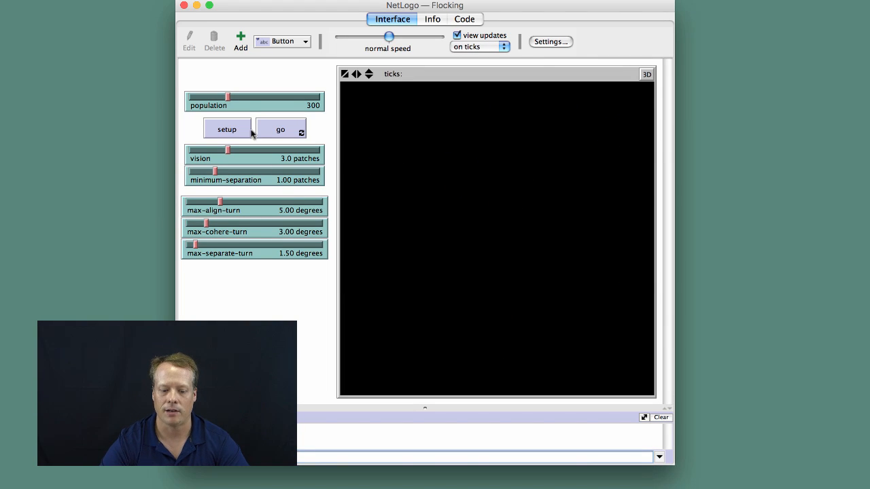
Set up and run the reloaded Flocking model, alternating the speed slider between faster and normal
left_click(227, 128)
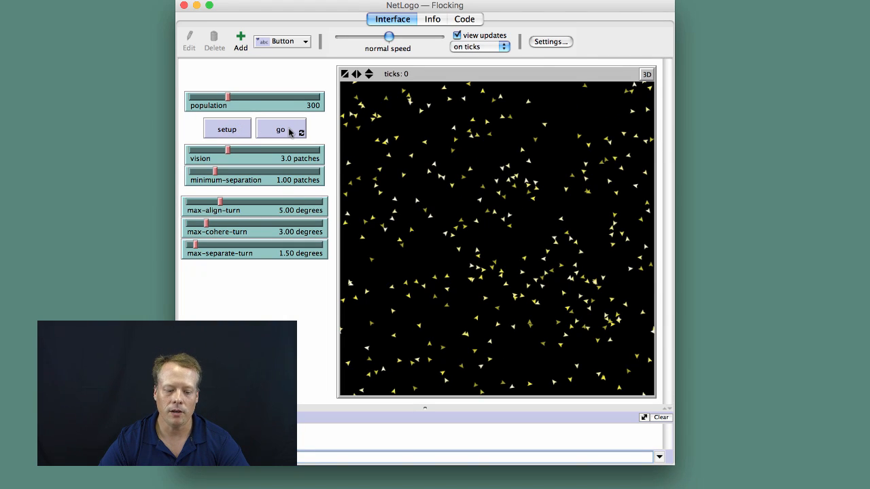
left_click(280, 129)
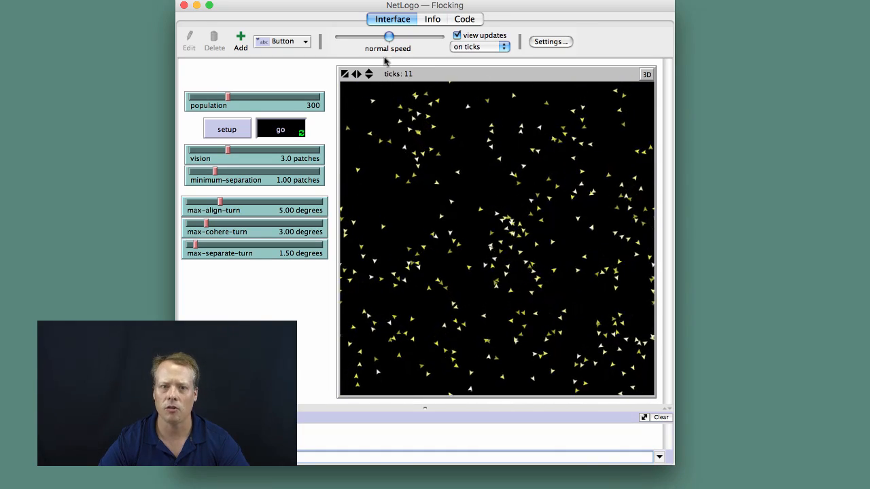
left_click_drag(389, 37, 427, 36)
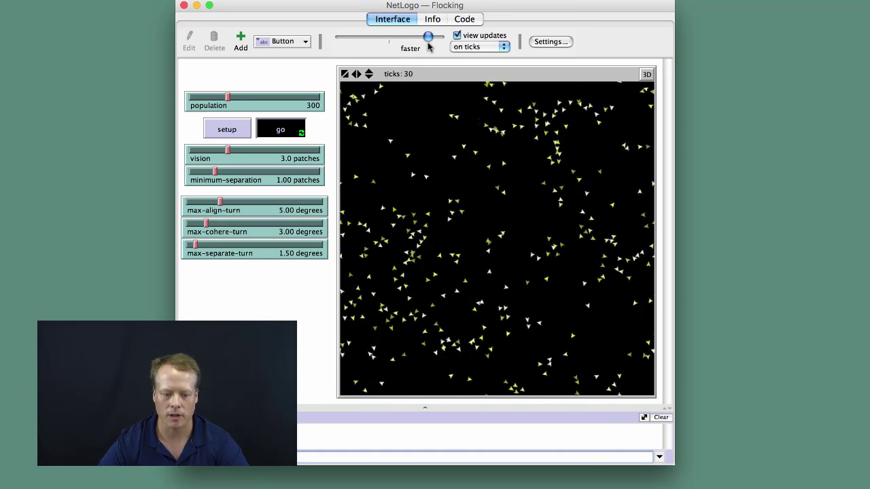
left_click_drag(428, 37, 393, 37)
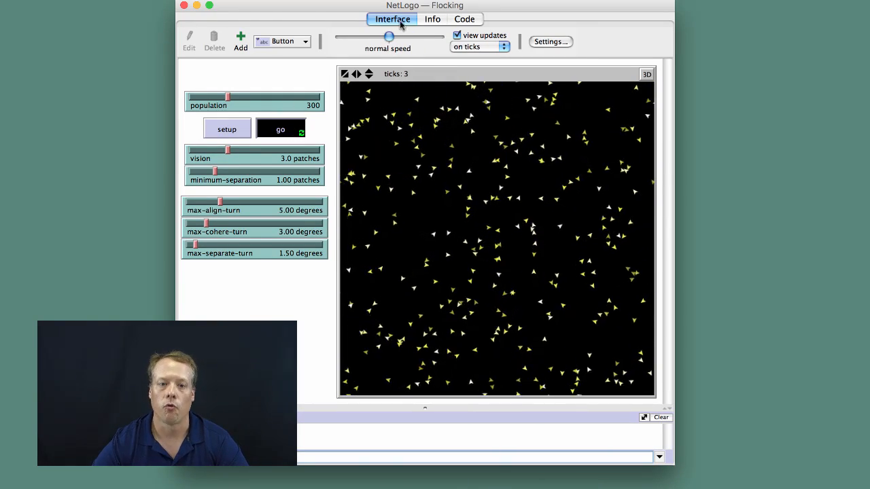
left_click_drag(388, 35, 416, 35)
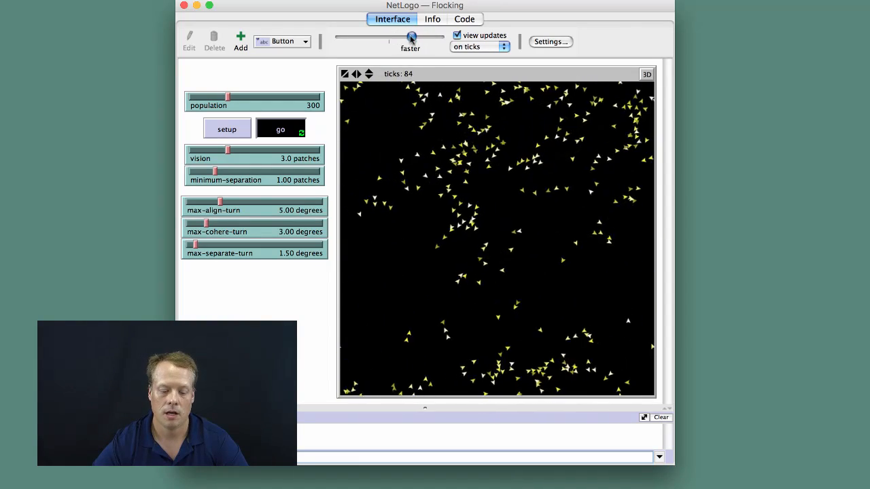
left_click_drag(410, 39, 389, 38)
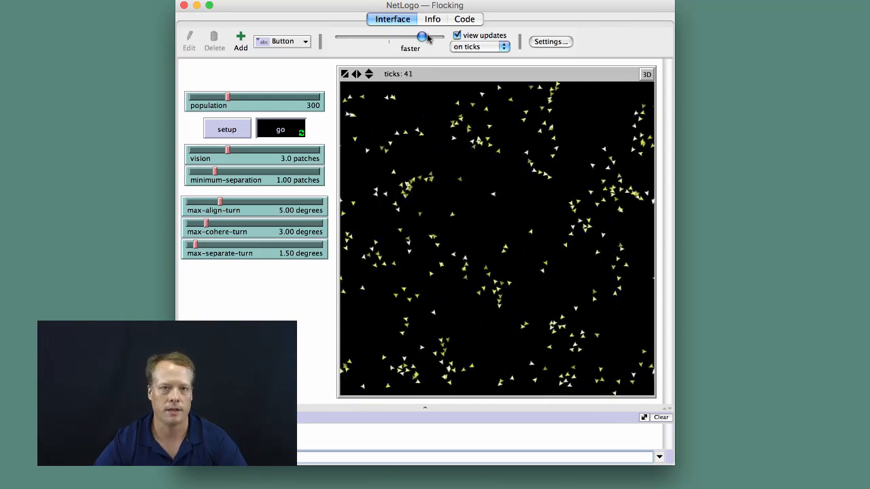
left_click_drag(420, 35, 392, 35)
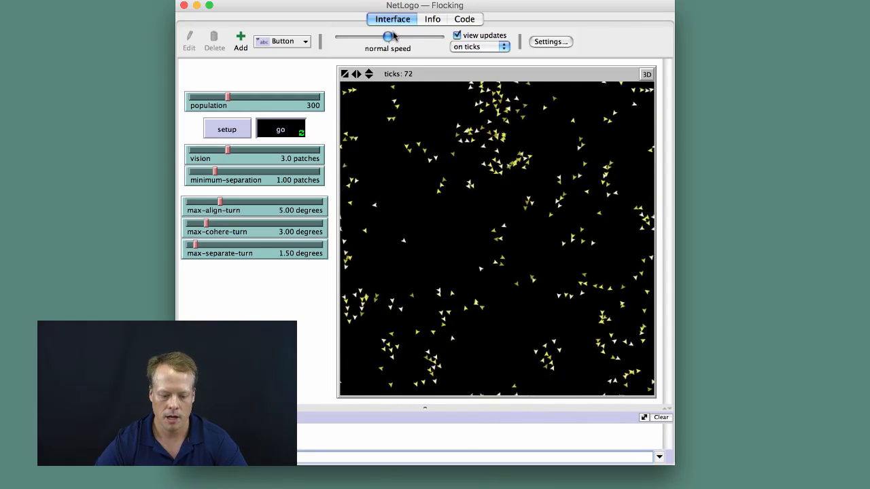
Reset with a new random flock and run it faster, then back to normal speed as birds begin clustering
left_click(226, 128)
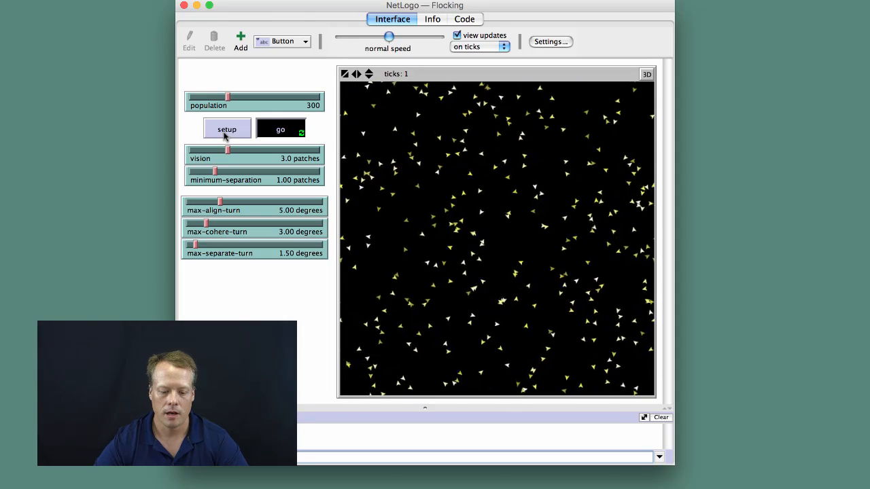
left_click_drag(389, 36, 416, 35)
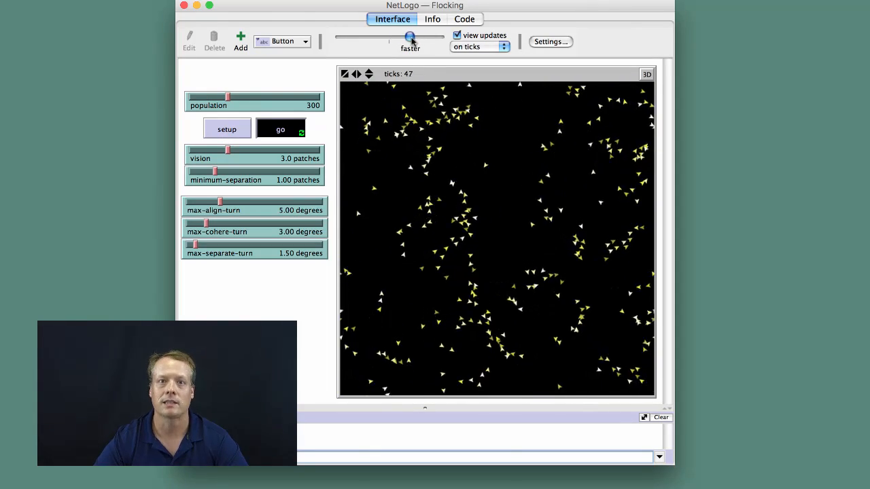
left_click_drag(410, 38, 389, 36)
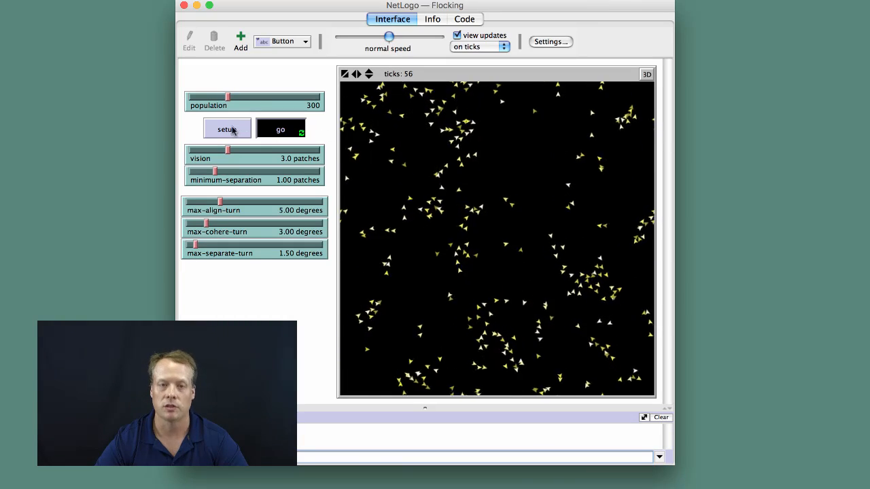